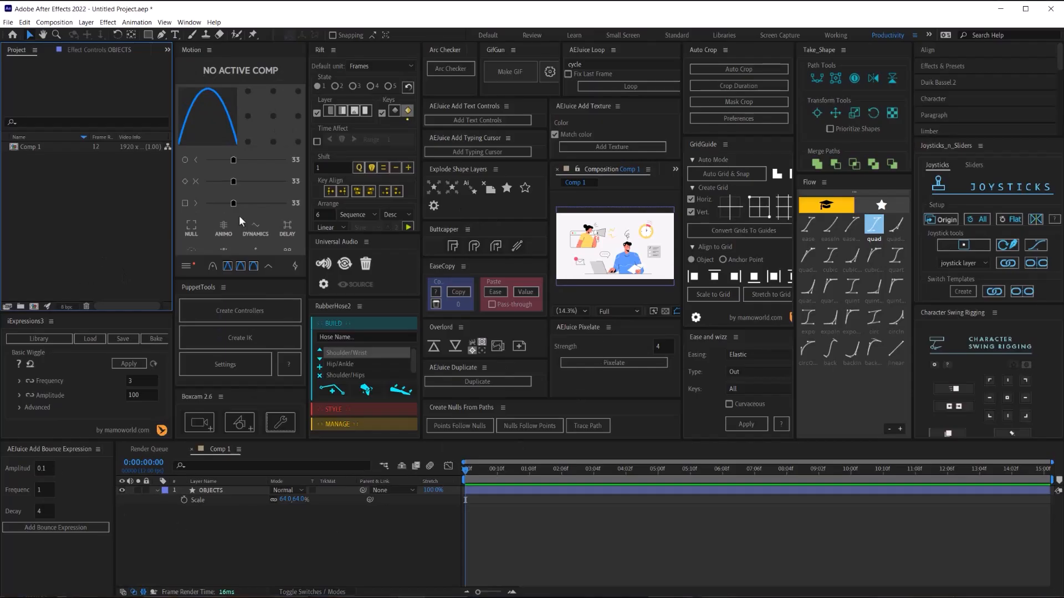
{"action": "mouse_move", "coordinate": [86, 393]}
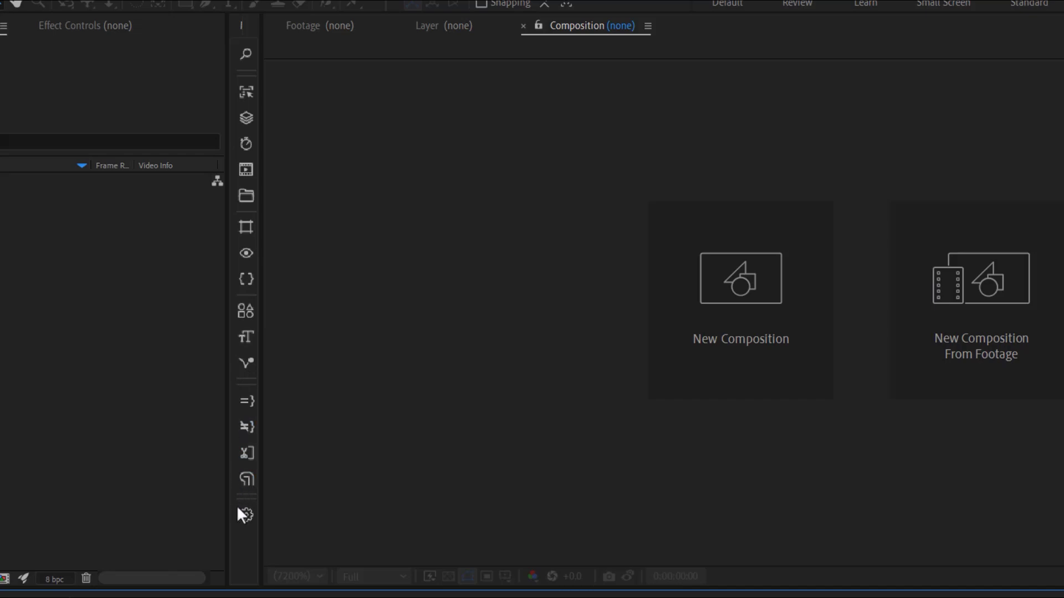
{"action": "mouse_move", "coordinate": [285, 465]}
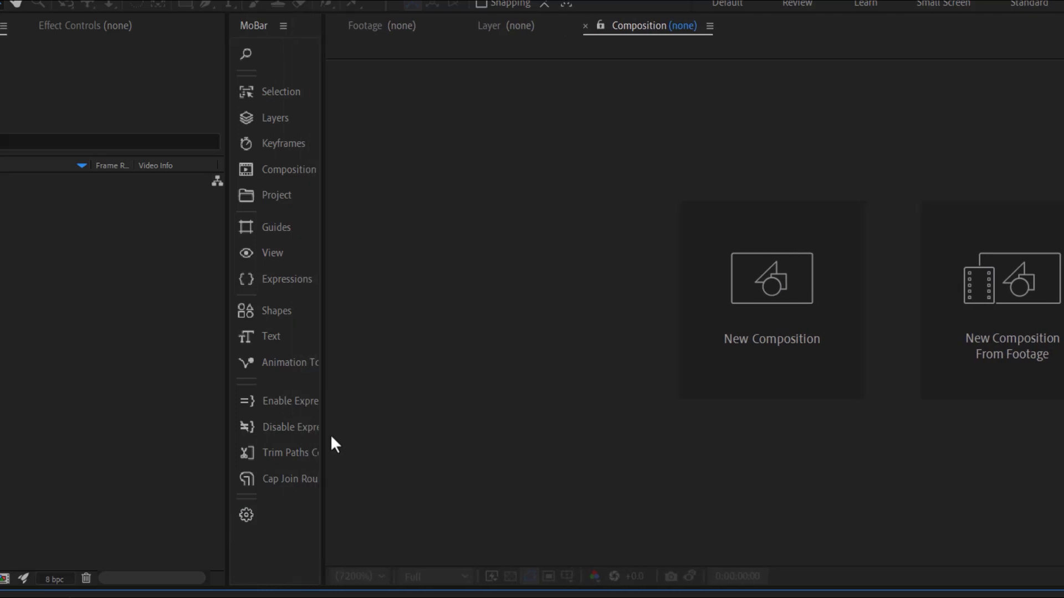
Step: Star Find and Replace Text in MoBar's Text category as a favourite, then browse the Selection tools
{"action": "left_click_drag", "start_coordinate": [334, 436], "coordinate": [367, 437]}
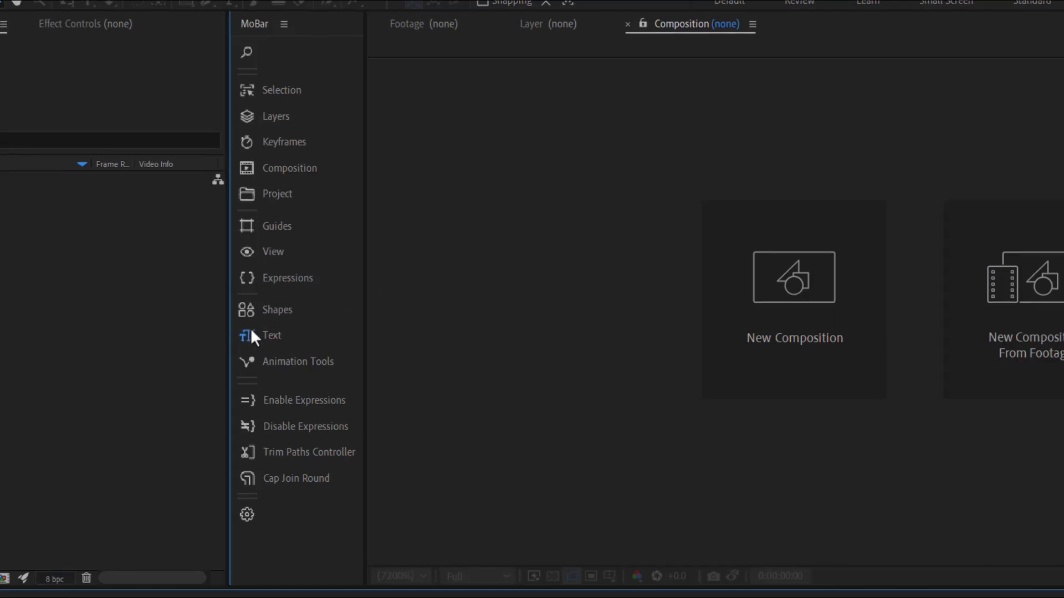
{"action": "left_click", "coordinate": [271, 334]}
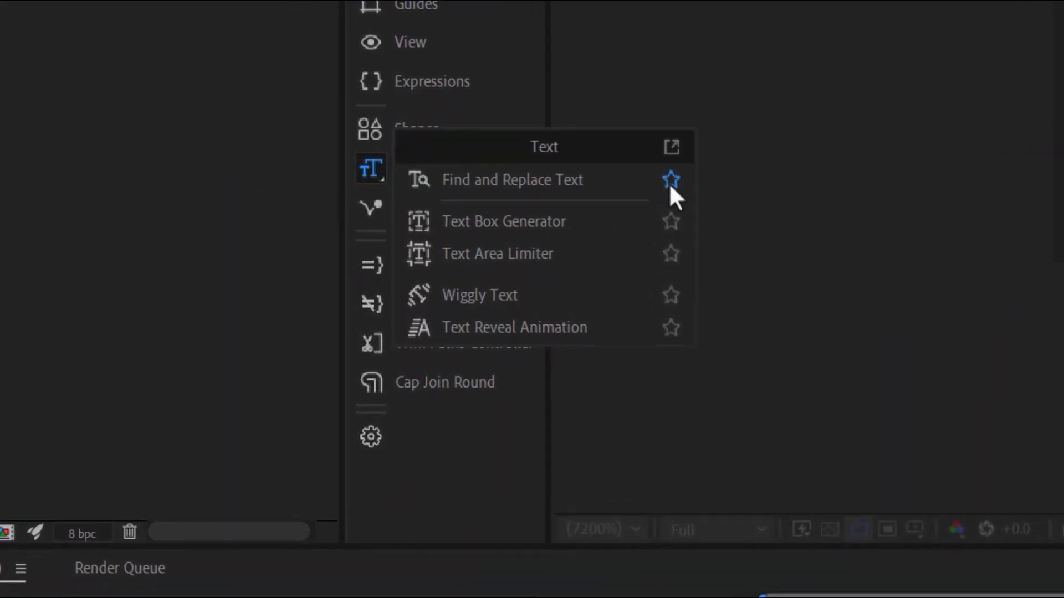
{"action": "left_click", "coordinate": [669, 180]}
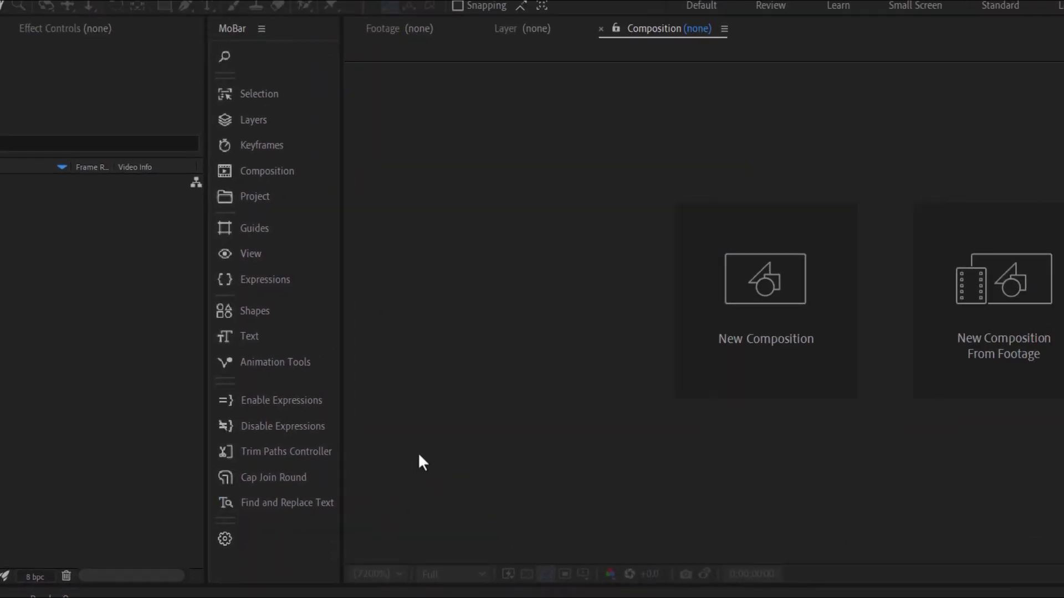
{"action": "mouse_move", "coordinate": [163, 262]}
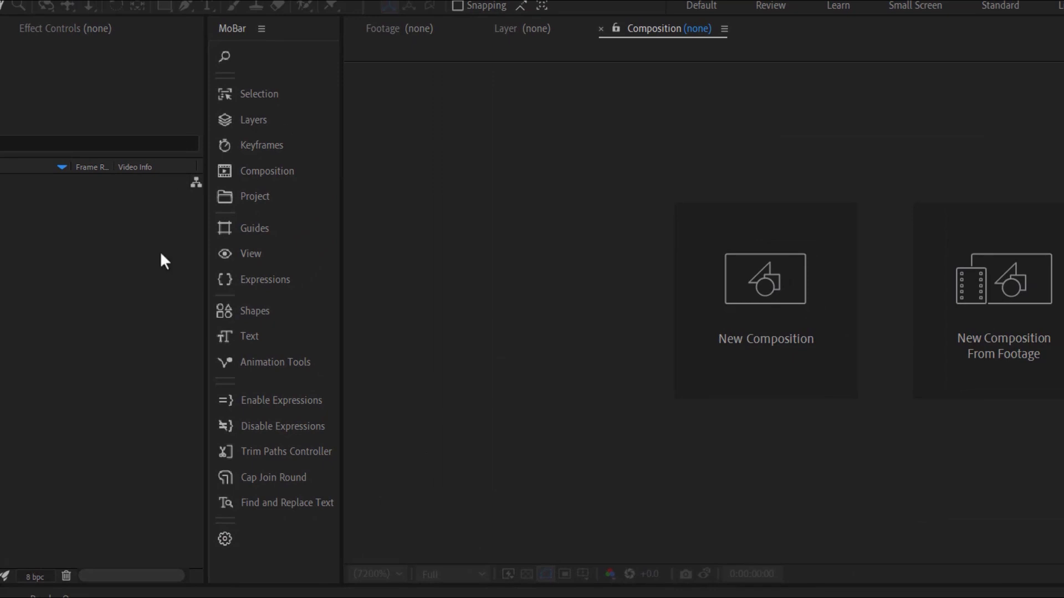
{"action": "mouse_move", "coordinate": [216, 106]}
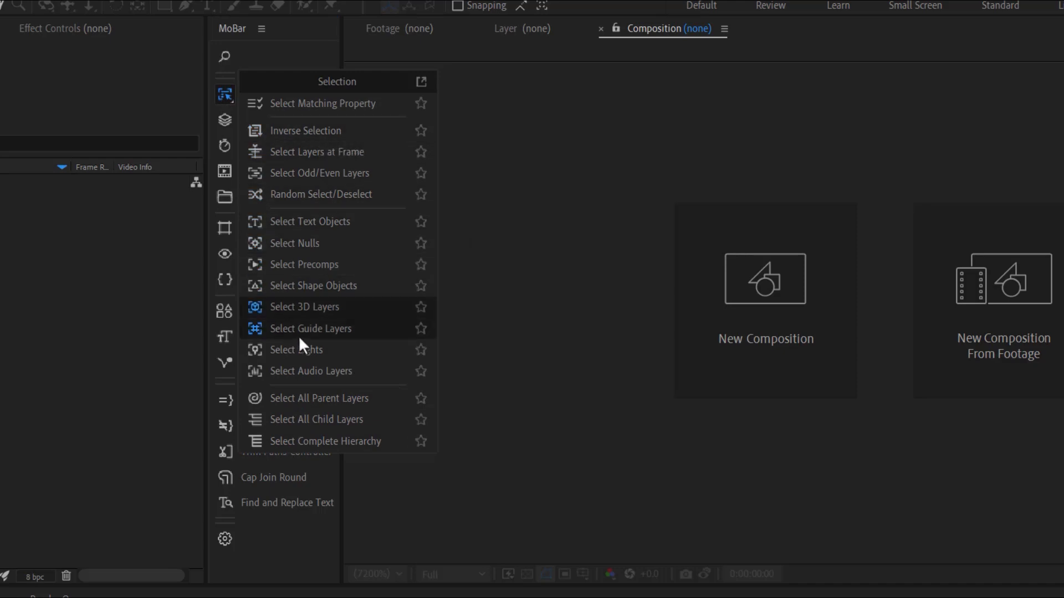
{"action": "left_click", "coordinate": [235, 36]}
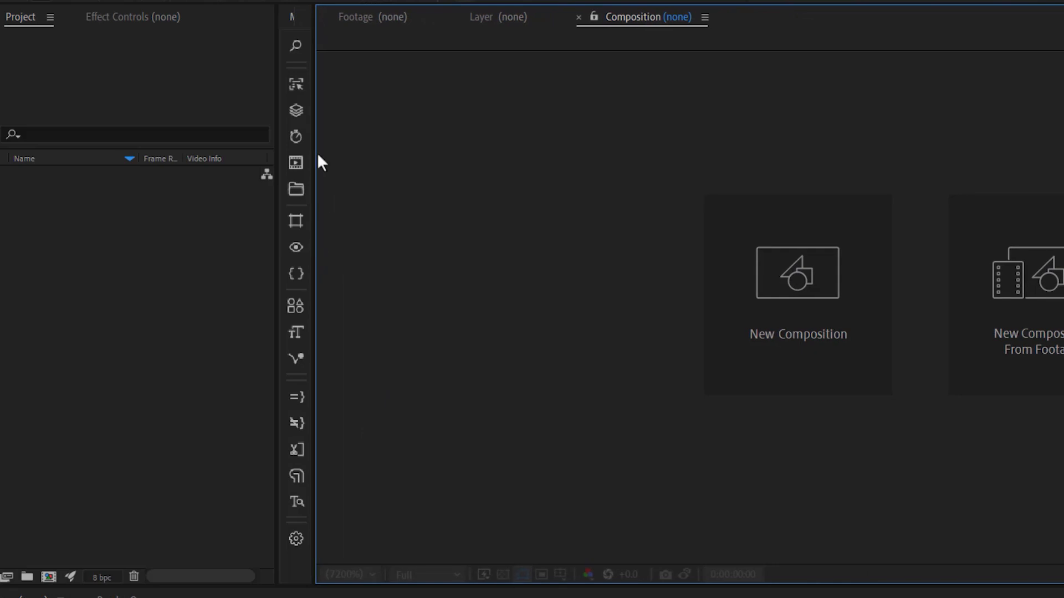
Step: Bring up MoBar's searchable list of all its commands via the magnifier icon
{"action": "left_click", "coordinate": [296, 46]}
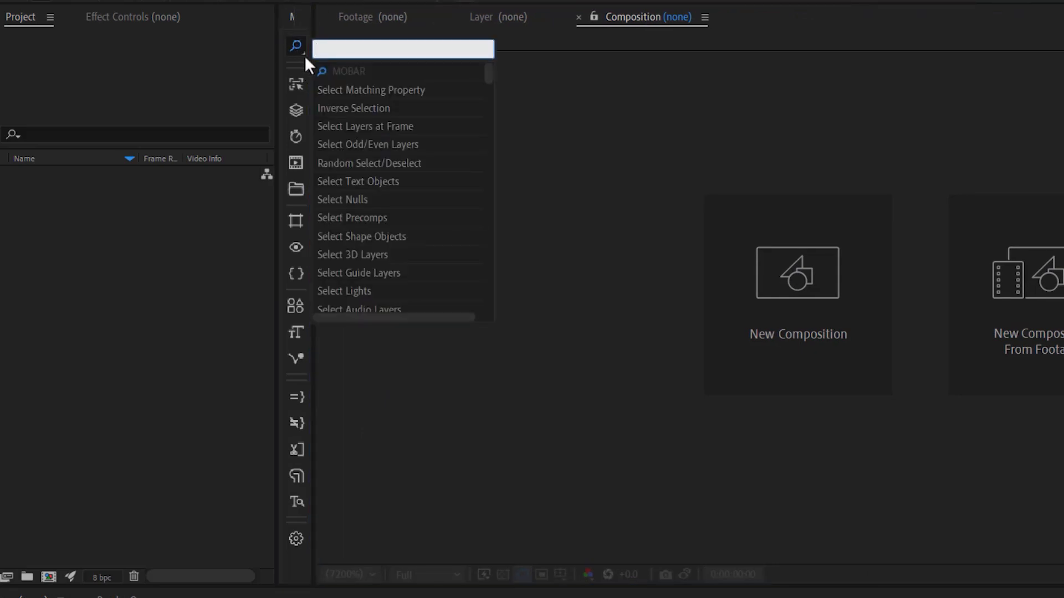
{"action": "mouse_move", "coordinate": [539, 271]}
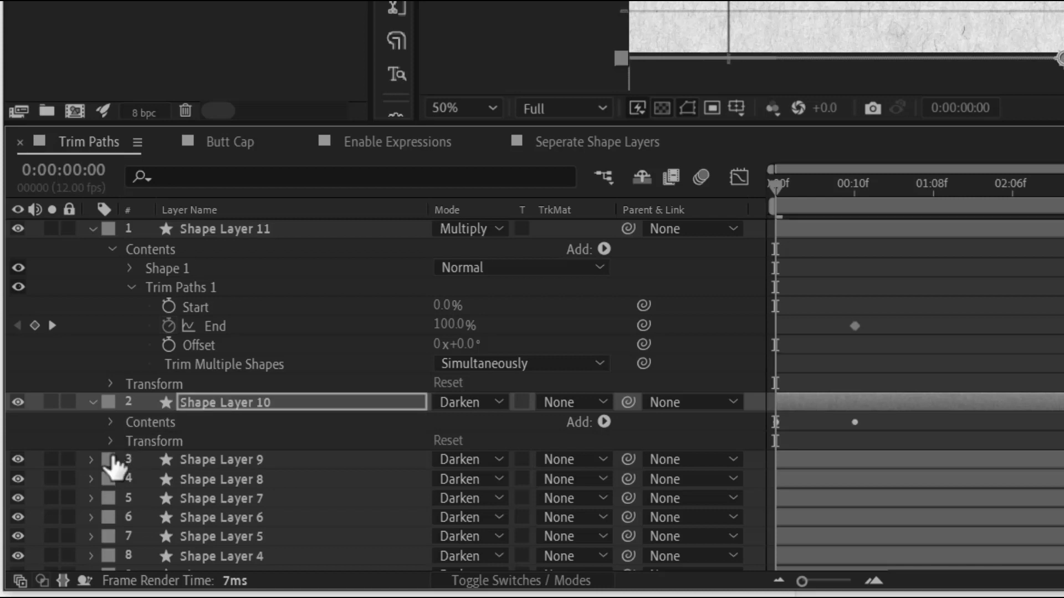
Step: Run MoBar's Trim Paths Controller on the Trim Paths composition's shape layers
{"action": "scroll", "scroll_direction": "down", "scroll_amount": 3}
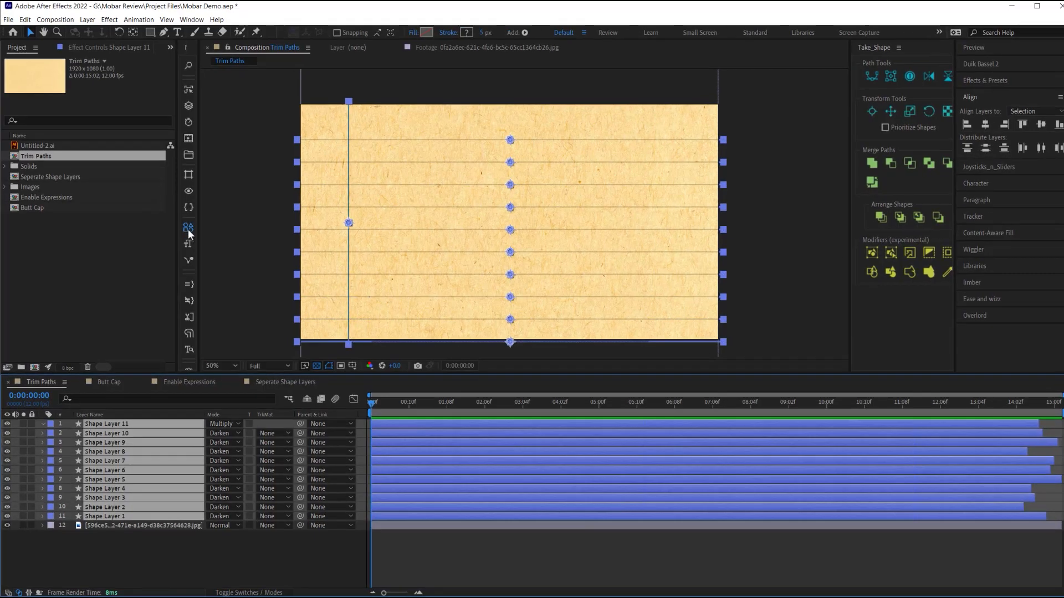
{"action": "left_click", "coordinate": [188, 226]}
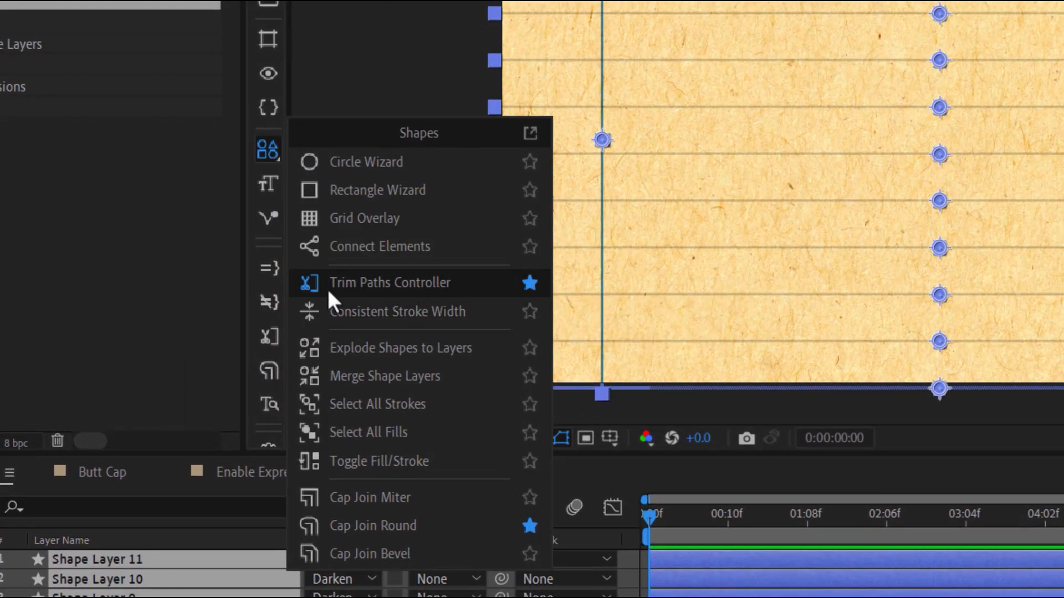
{"action": "left_click", "coordinate": [390, 282]}
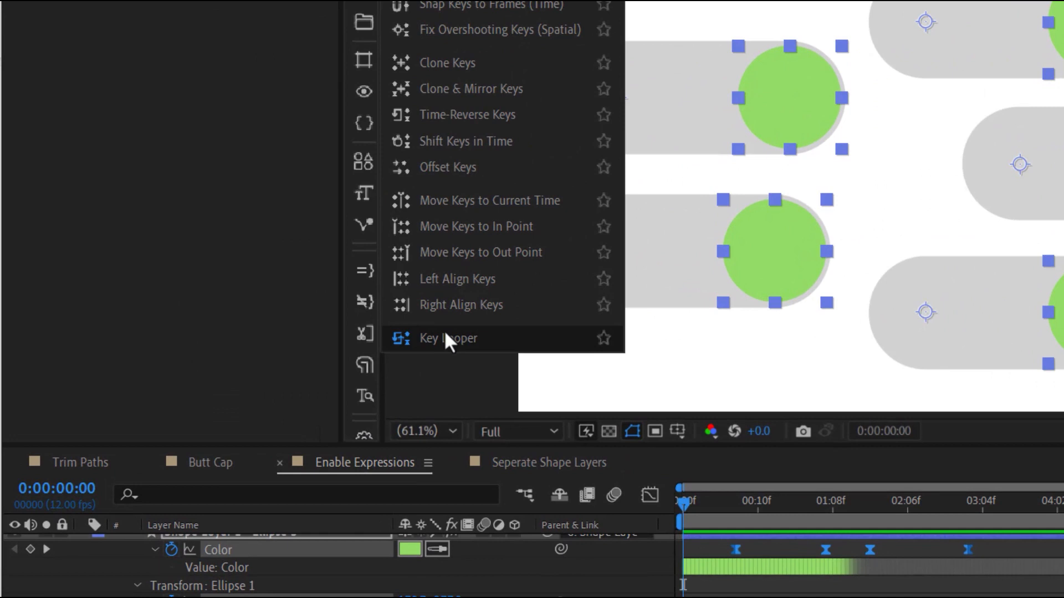
Step: Apply Key Looper to Ellipse 7 with in-and-out ping-pong loops, then adjust them in Effect Controls
{"action": "left_click", "coordinate": [447, 338]}
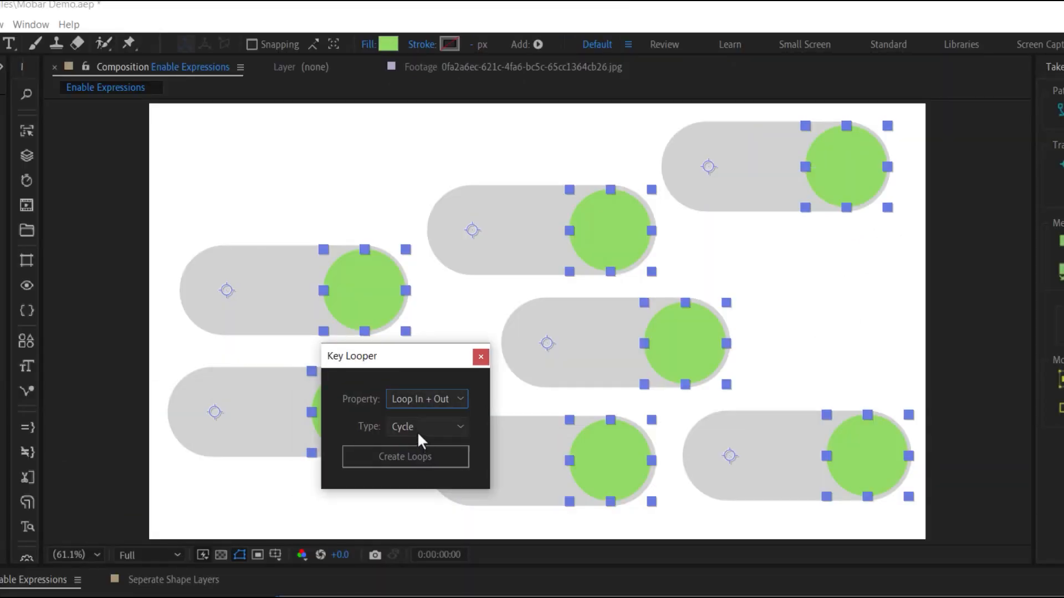
{"action": "left_click", "coordinate": [404, 456]}
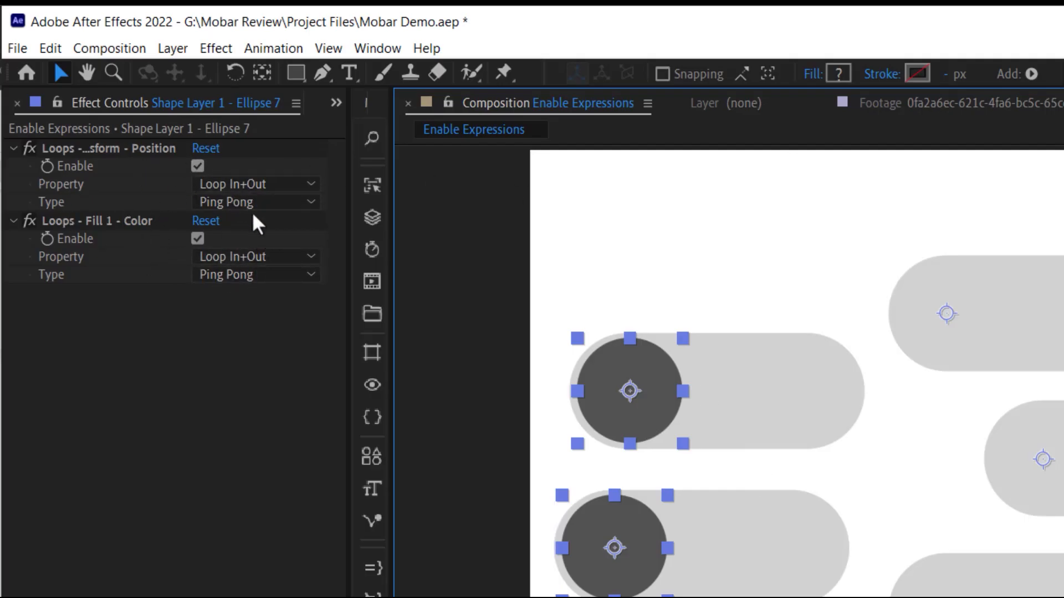
{"action": "left_click", "coordinate": [256, 202]}
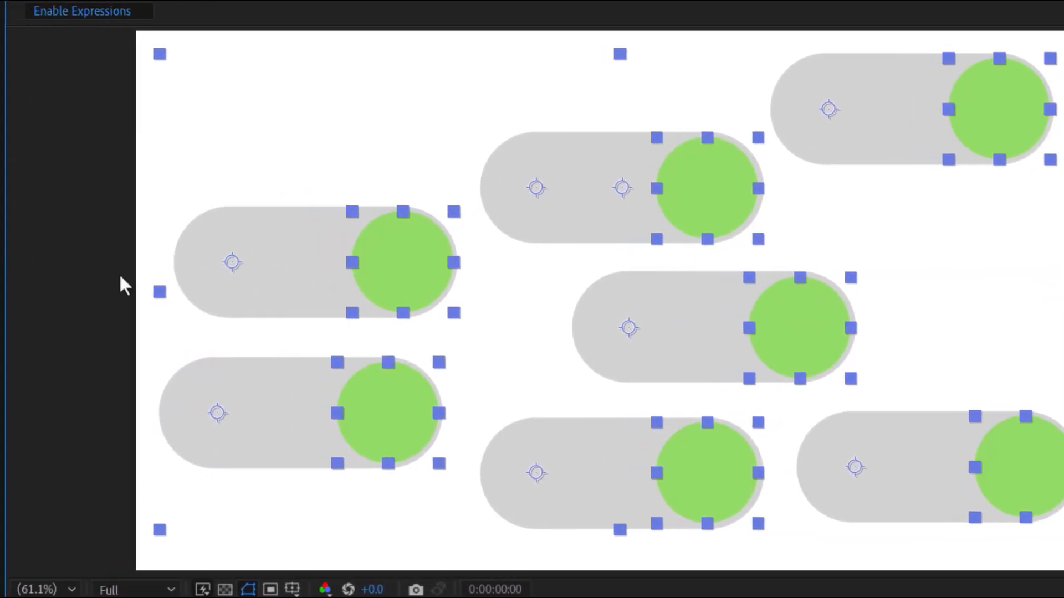
Step: Switch the Fill Color loop to Loop In and bring up MoBar's Expressions tools
{"action": "left_click", "coordinate": [190, 288]}
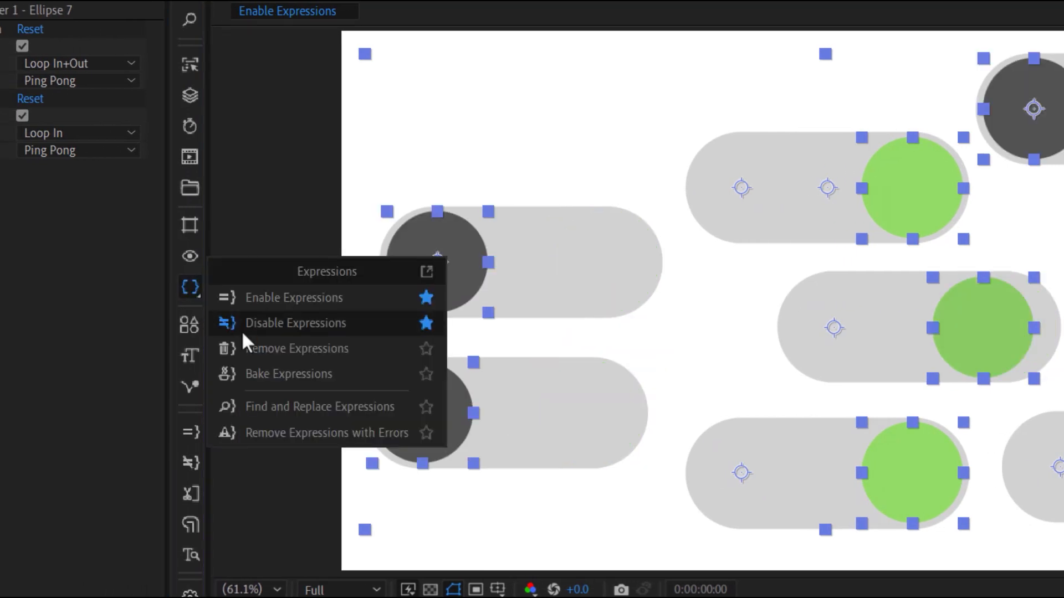
{"action": "mouse_move", "coordinate": [285, 356]}
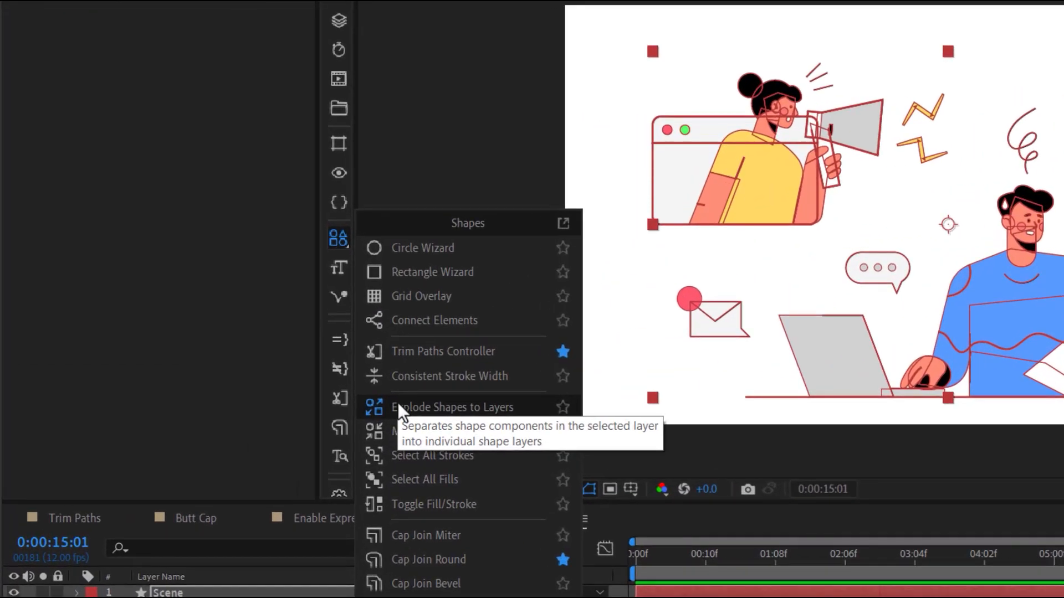
Step: Explode the shape into layers, then give the Butt Cap composition a white viewer background
{"action": "left_click", "coordinate": [452, 406]}
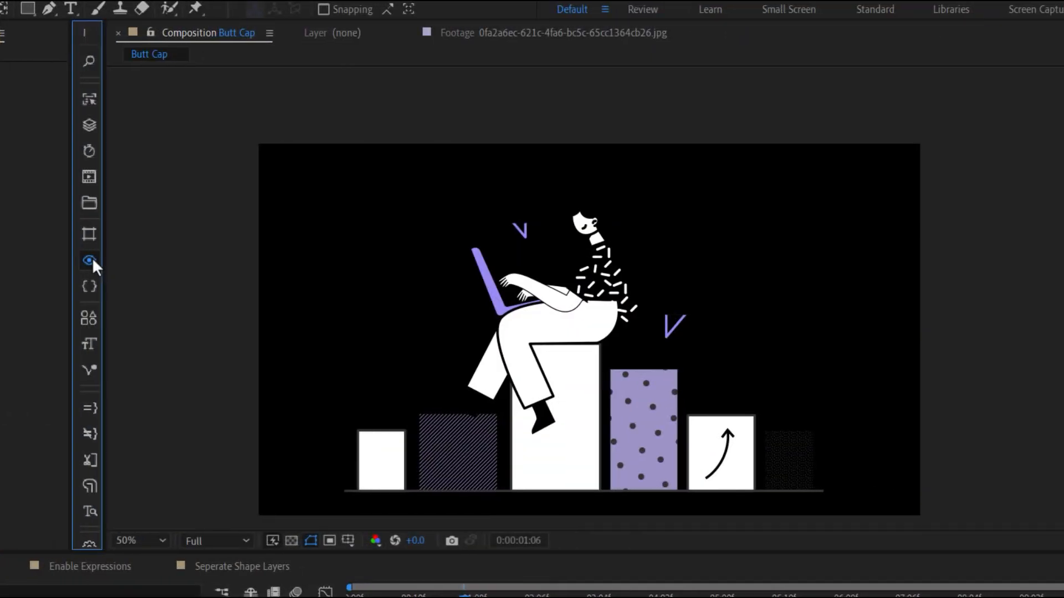
{"action": "left_click", "coordinate": [89, 261]}
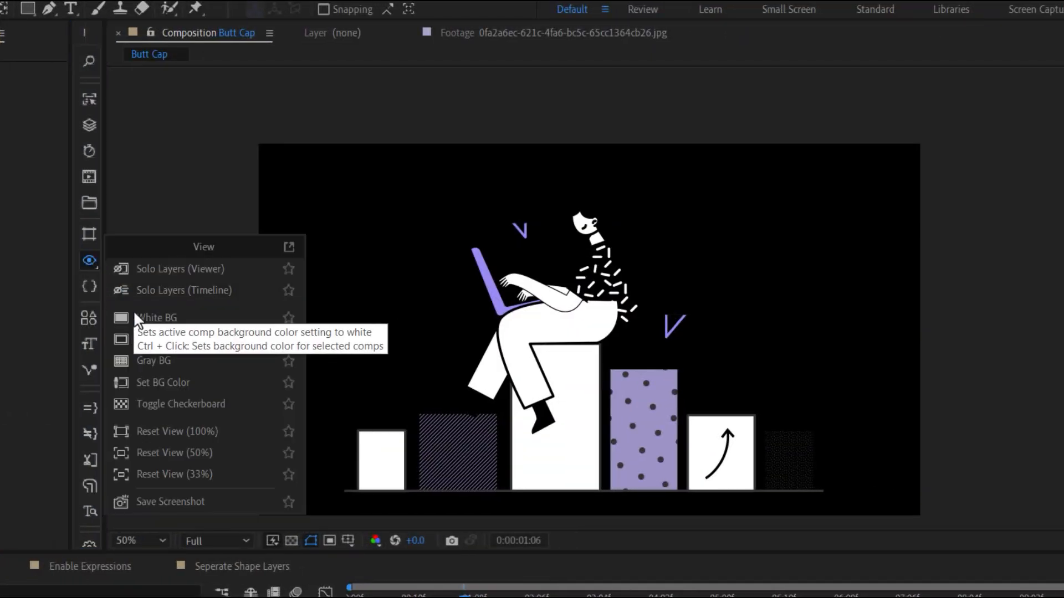
{"action": "left_click", "coordinate": [156, 318]}
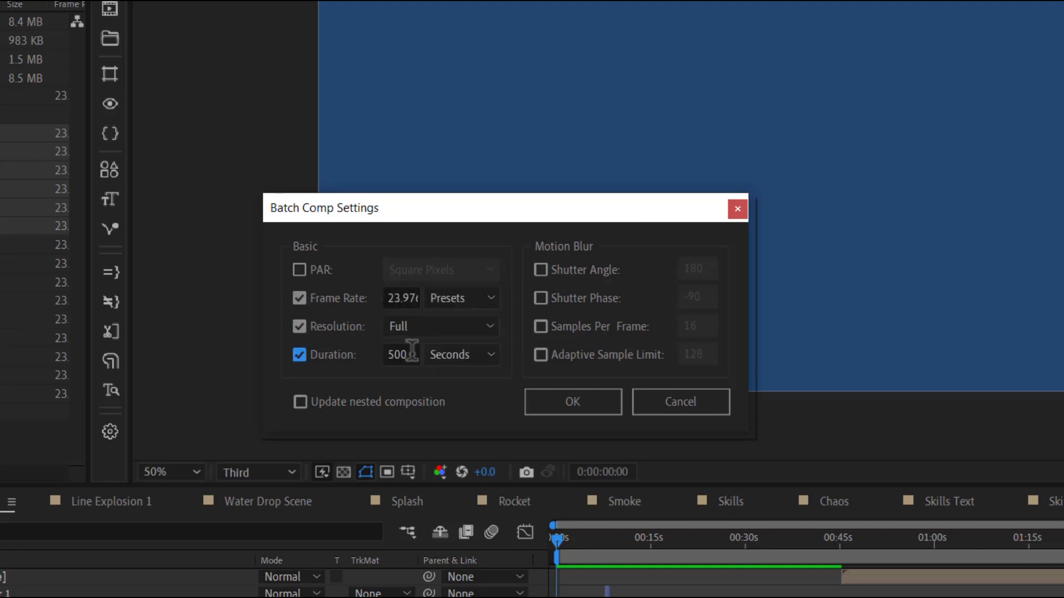
Step: Confirm the Batch Comp Settings with a 100-second duration and browse the Composition tools
{"action": "type", "text": "10"}
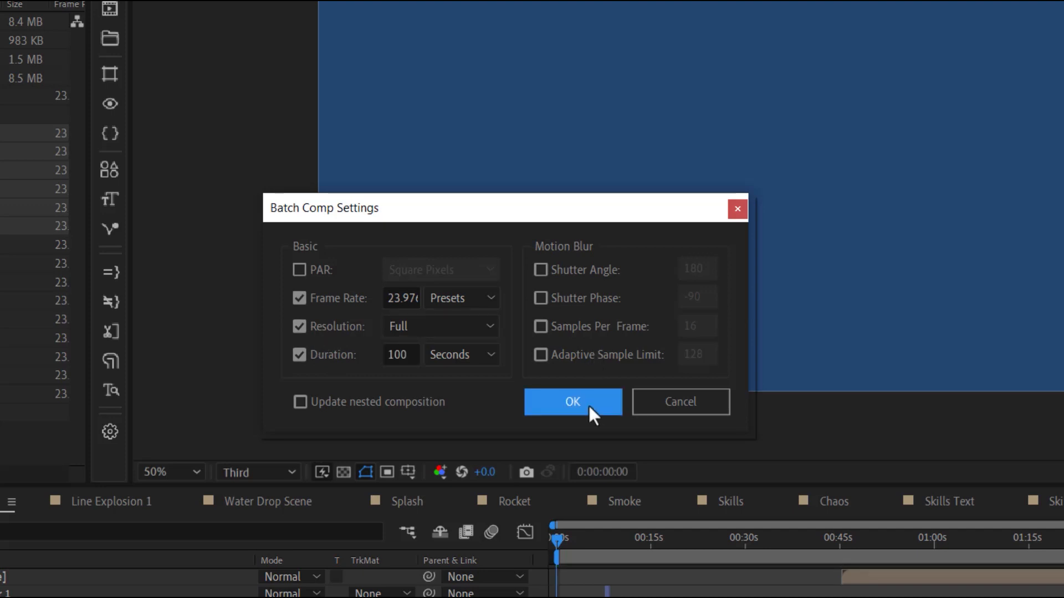
{"action": "left_click", "coordinate": [572, 401]}
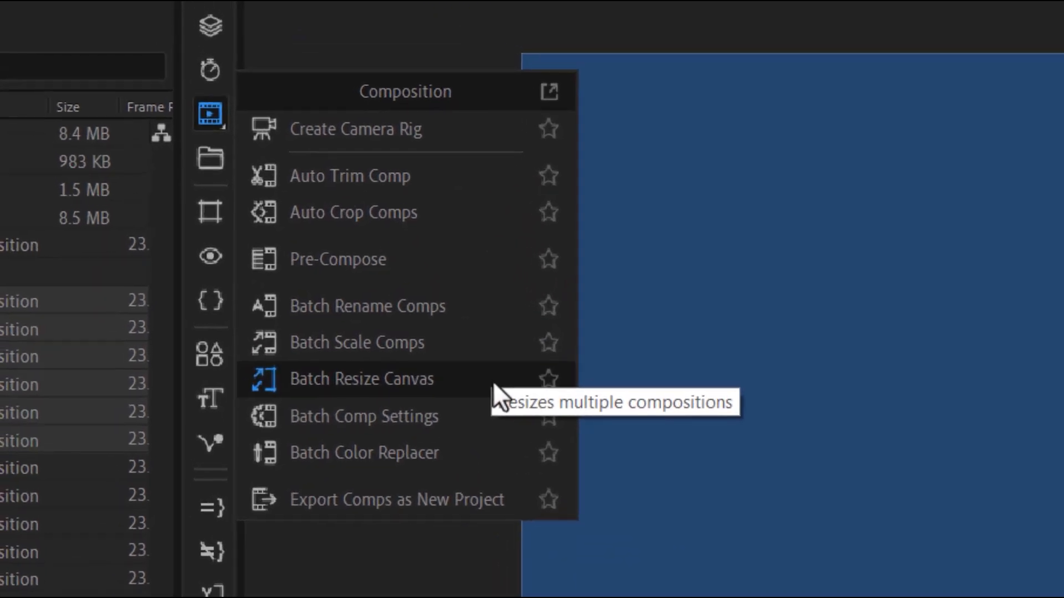
{"action": "mouse_move", "coordinate": [475, 319]}
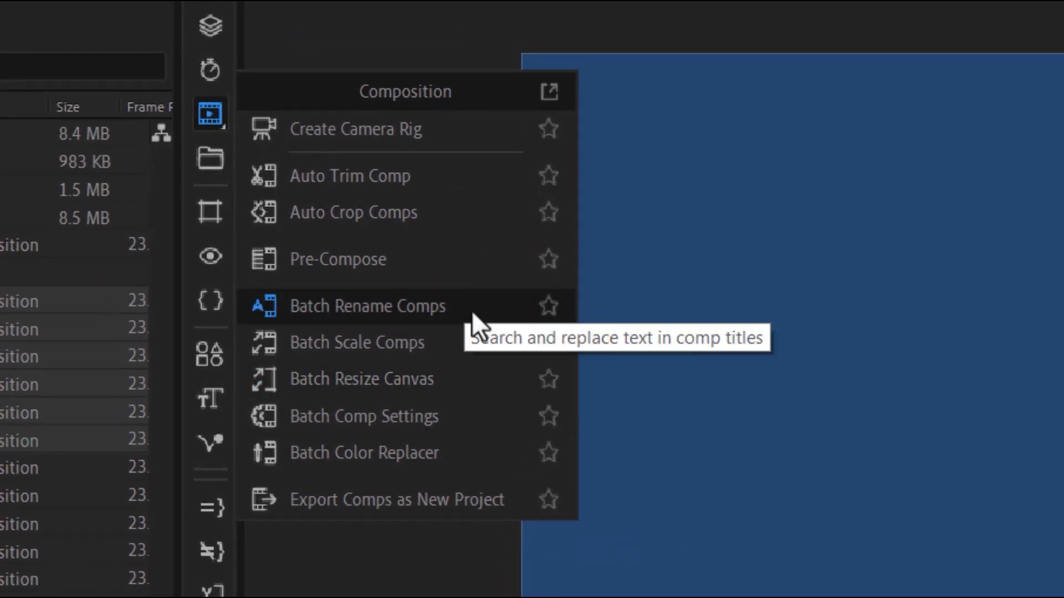
{"action": "mouse_move", "coordinate": [482, 379]}
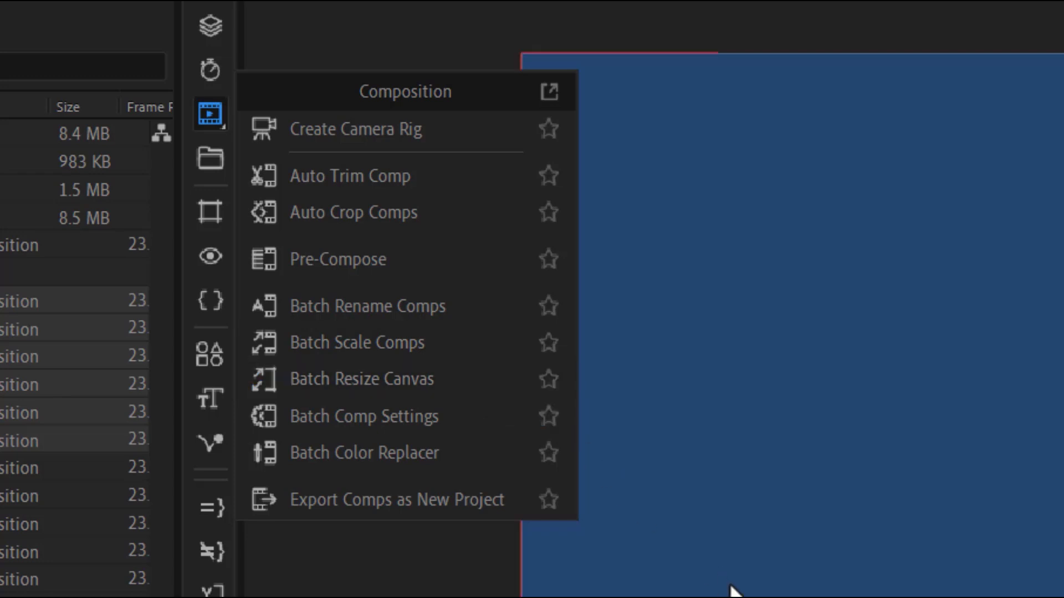
{"action": "left_click", "coordinate": [363, 452]}
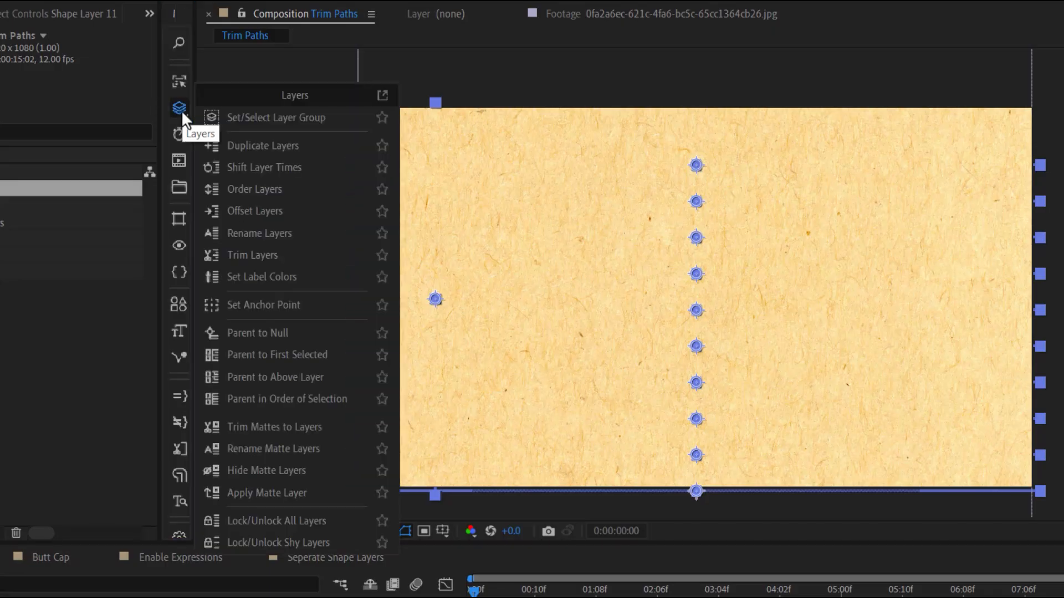
Step: Browse MoBar's Keyframes and Layers menus, then switch to the PD Master project
{"action": "left_click", "coordinate": [255, 211]}
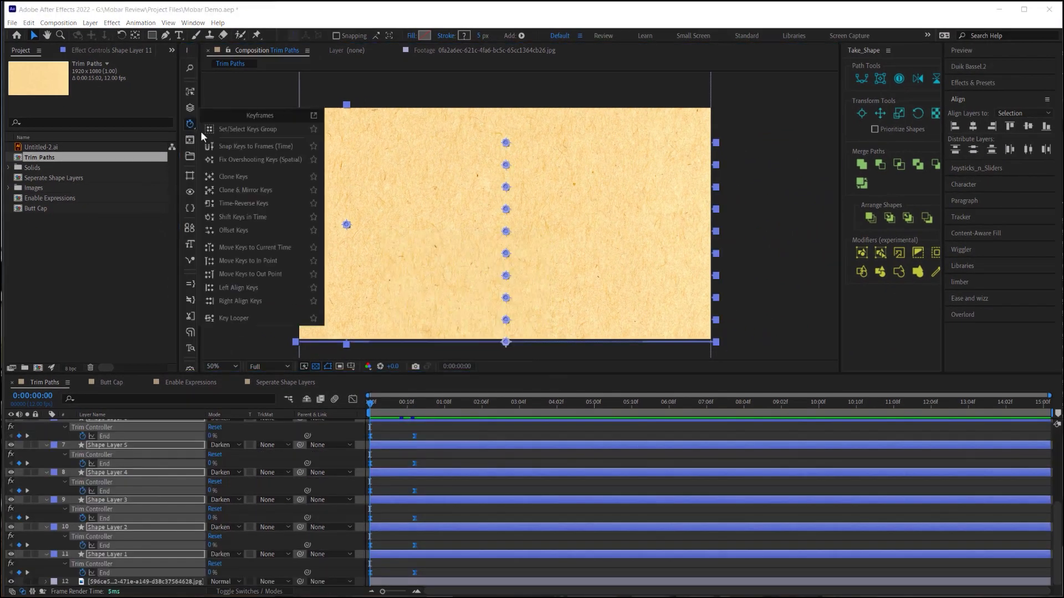
{"action": "left_click", "coordinate": [234, 231]}
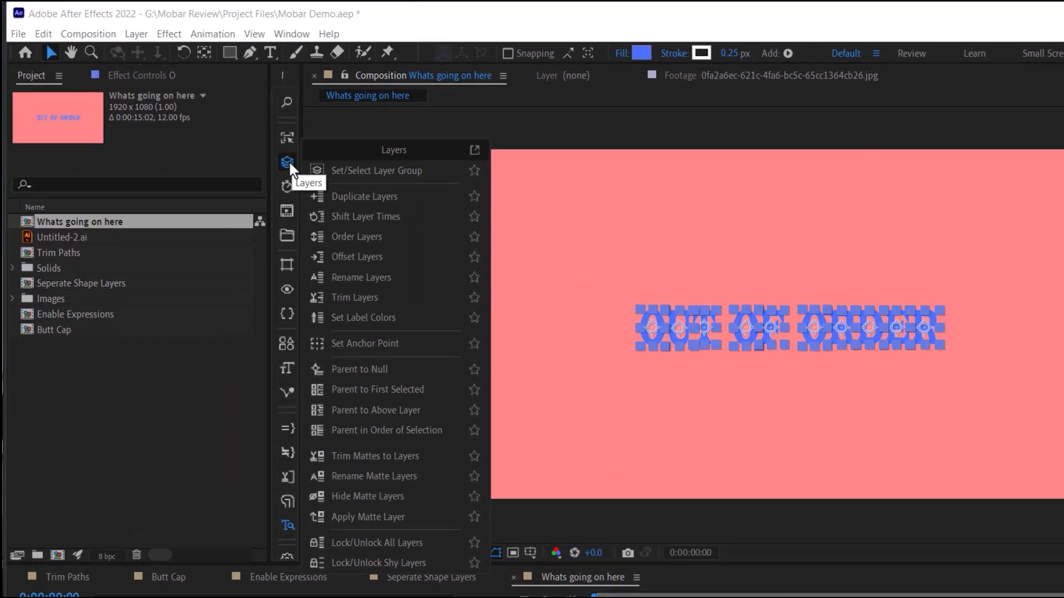
{"action": "left_click", "coordinate": [355, 236]}
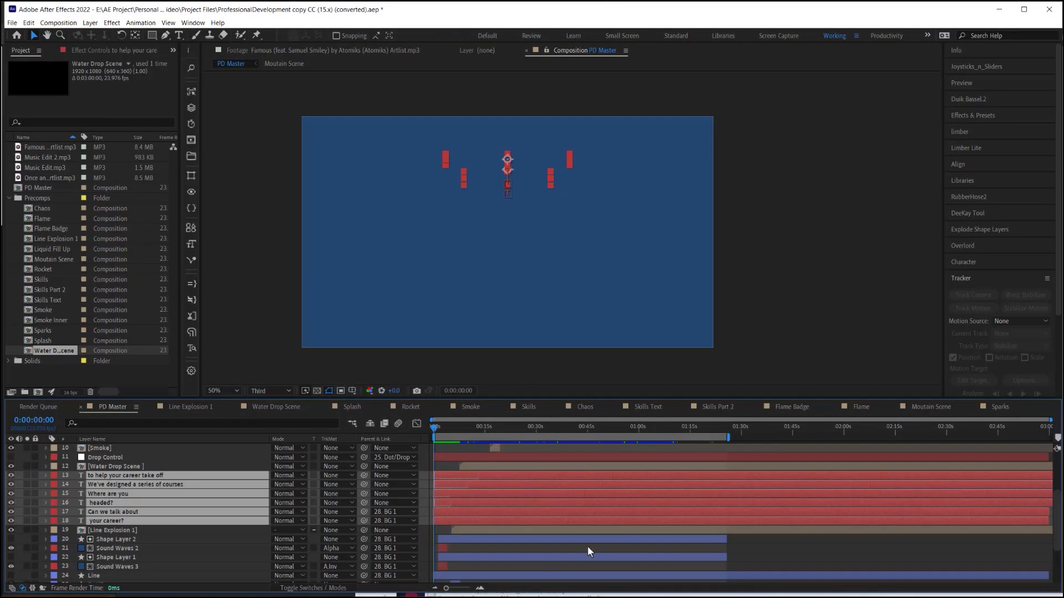
{"action": "mouse_move", "coordinate": [605, 556]}
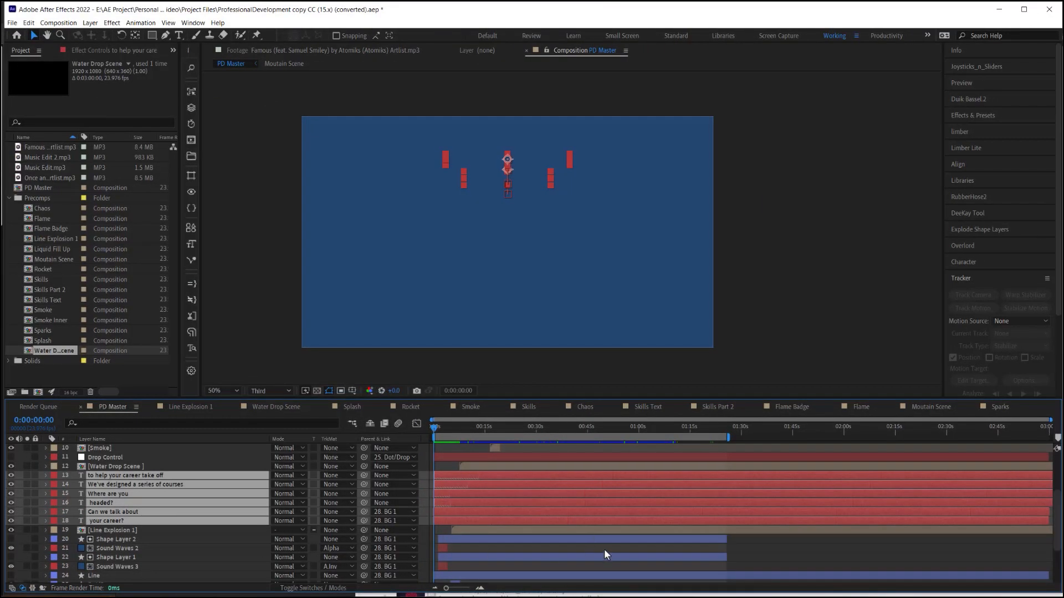
{"action": "mouse_move", "coordinate": [472, 484]}
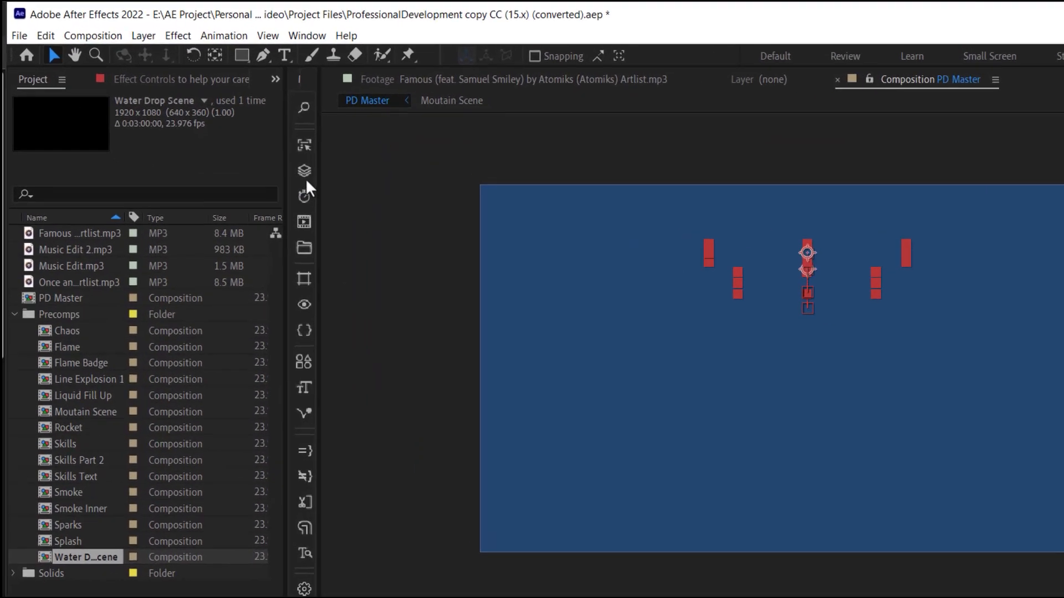
Step: Select Shape Layer 1 in PD Master and bring up MoBar's Layers tools for duplicating, ordering and parenting
{"action": "left_click", "coordinate": [304, 170]}
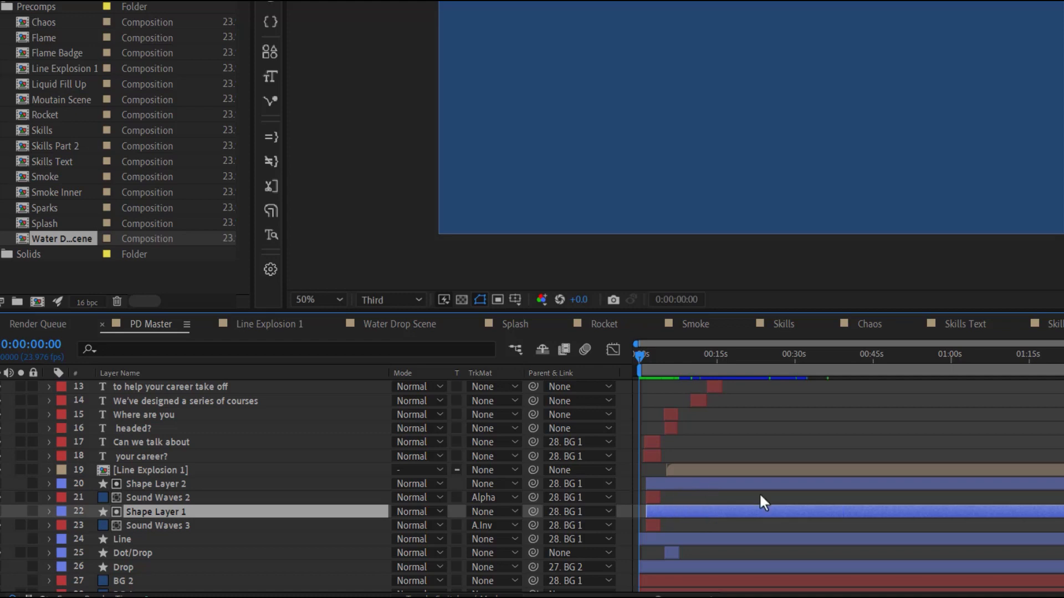
{"action": "mouse_move", "coordinate": [727, 494]}
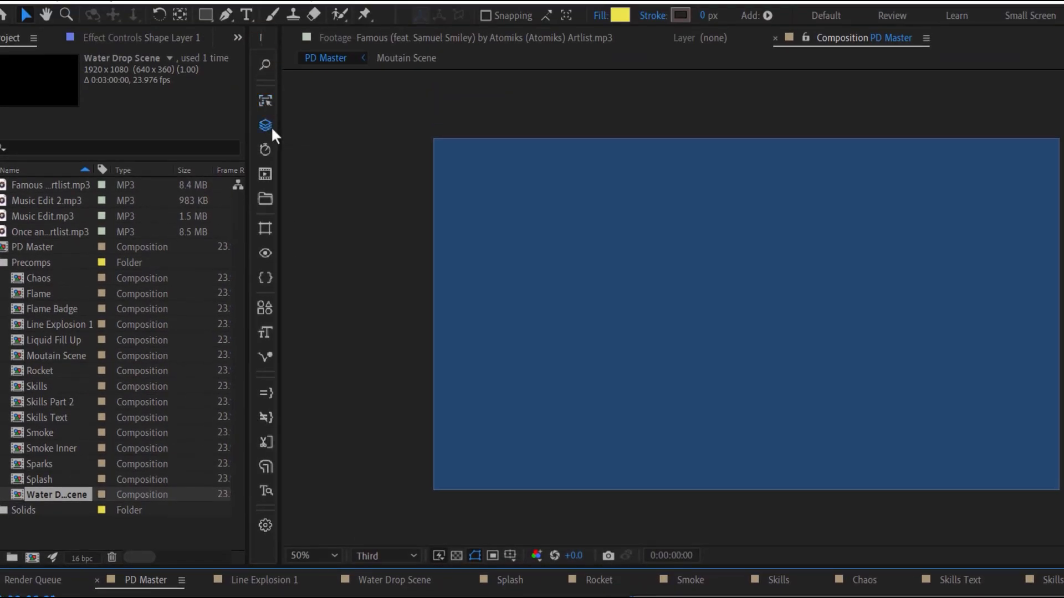
{"action": "left_click", "coordinate": [265, 125]}
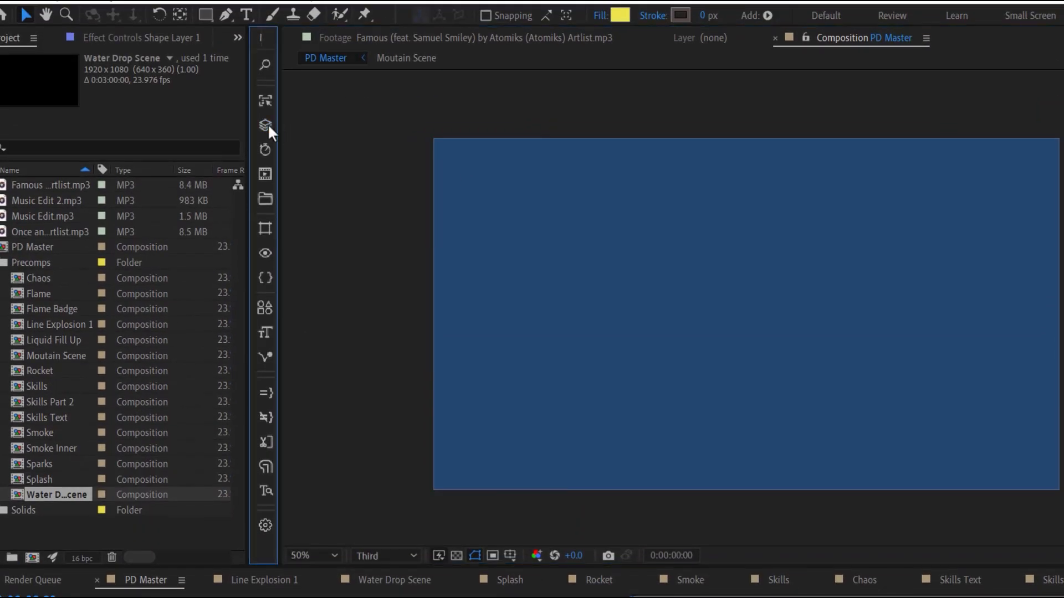
{"action": "left_click", "coordinate": [265, 125]}
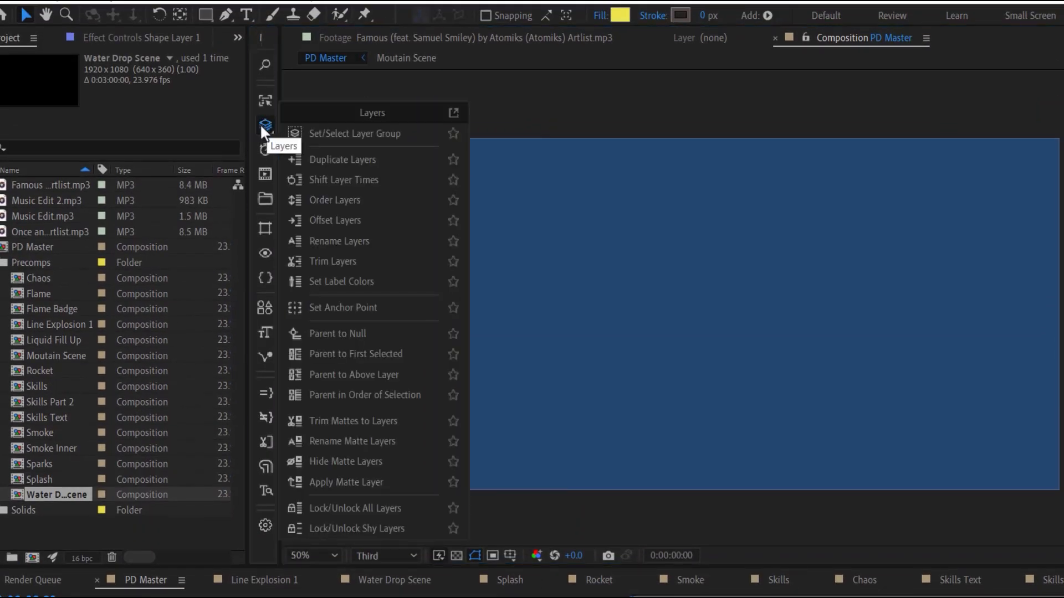